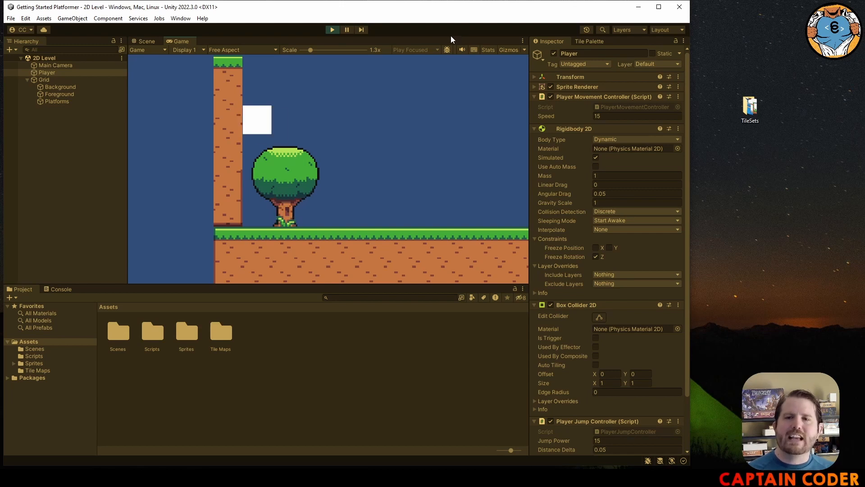
mouse_move(251, 124)
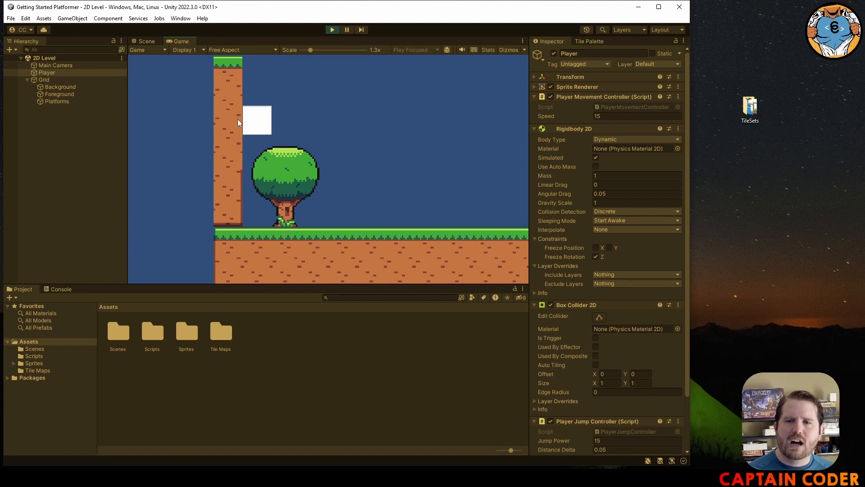
mouse_move(260, 121)
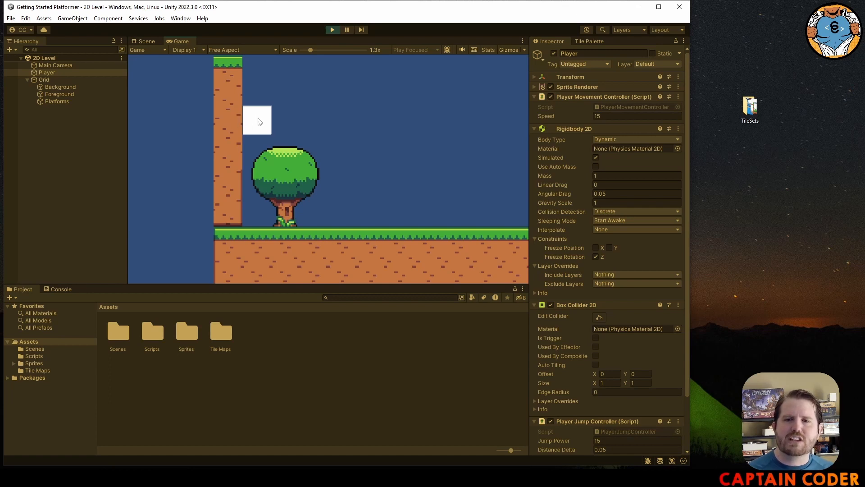
mouse_move(258, 111)
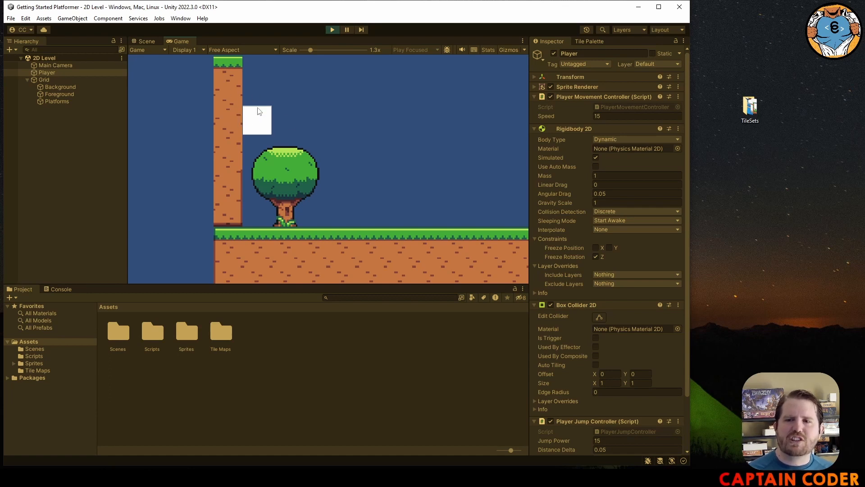
mouse_move(247, 112)
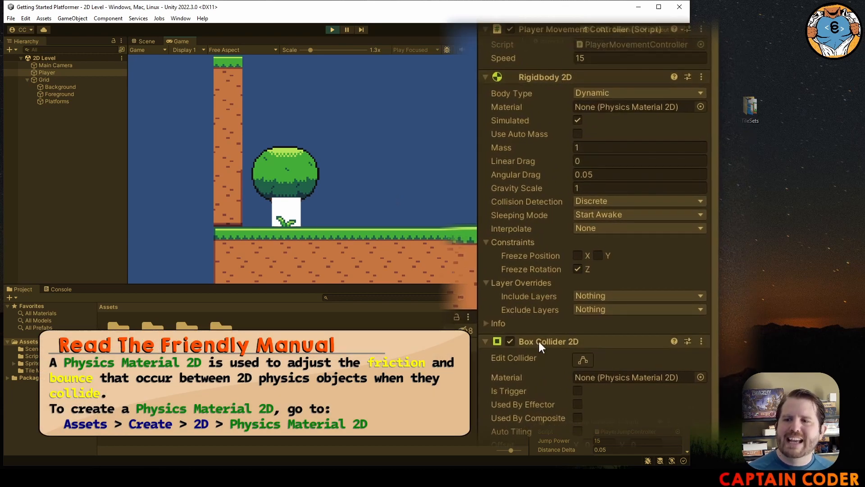
mouse_move(533, 382)
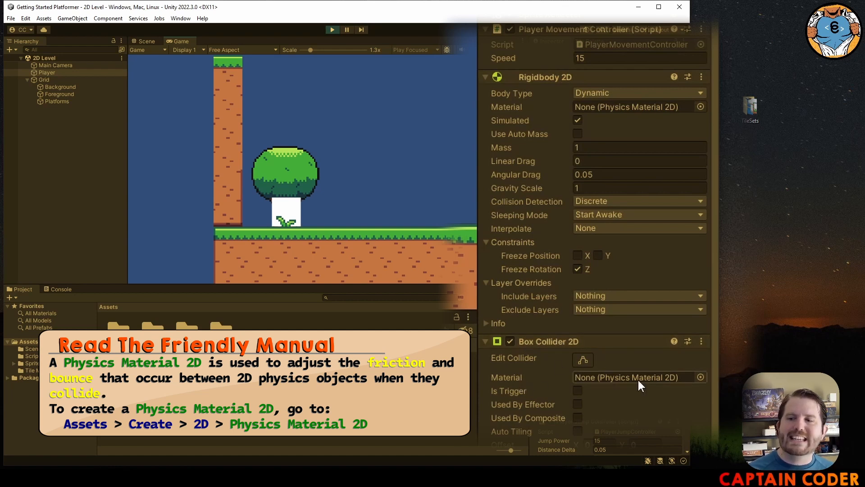
mouse_move(648, 412)
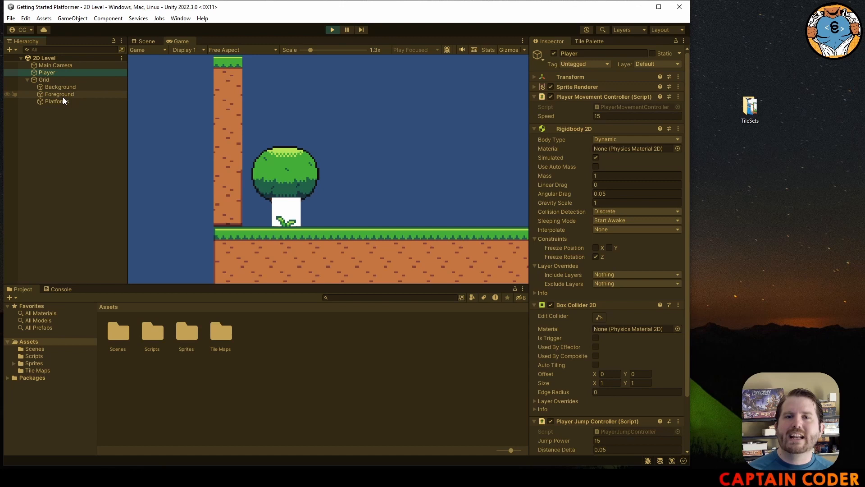
Step: Select Platforms in the Hierarchy to review its Rigidbody 2D and Composite Collider 2D
click(56, 101)
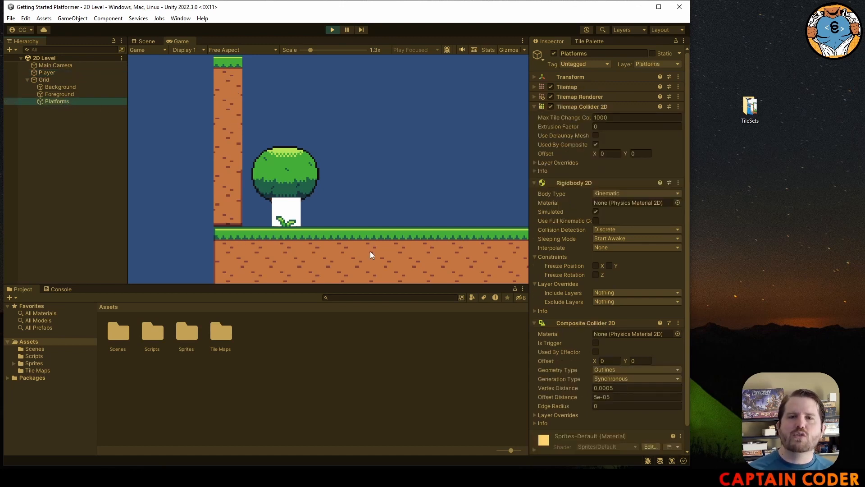
mouse_move(244, 245)
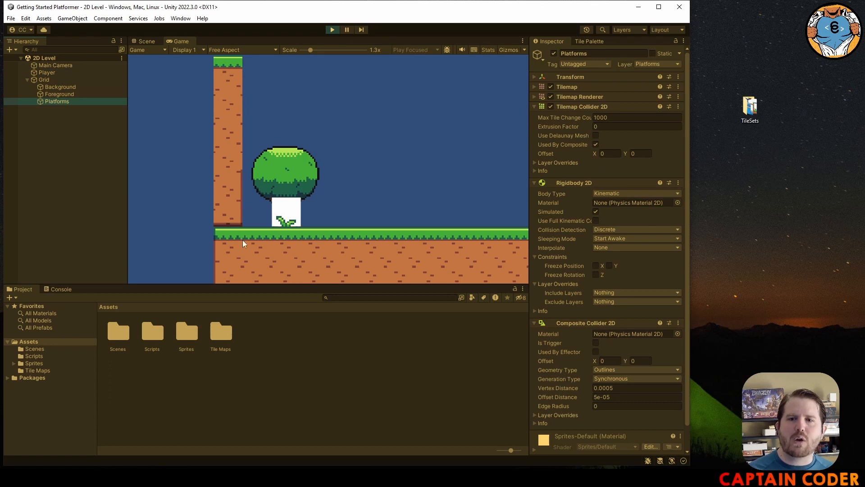
mouse_move(277, 246)
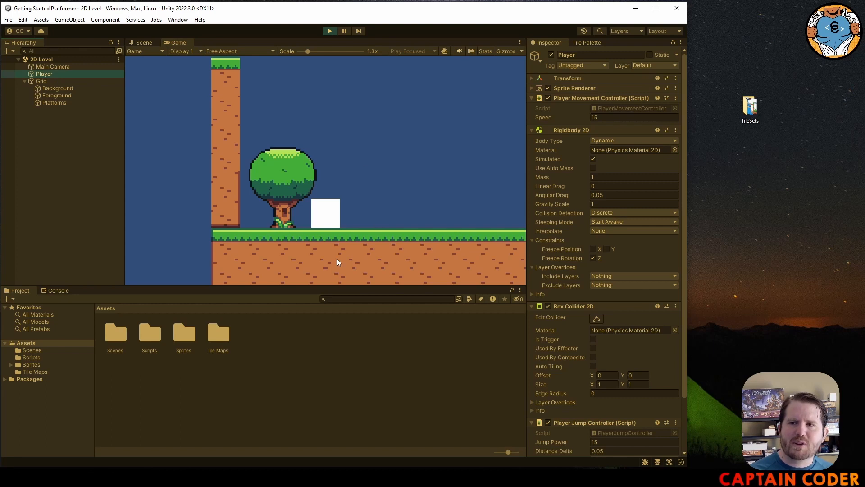
mouse_move(391, 216)
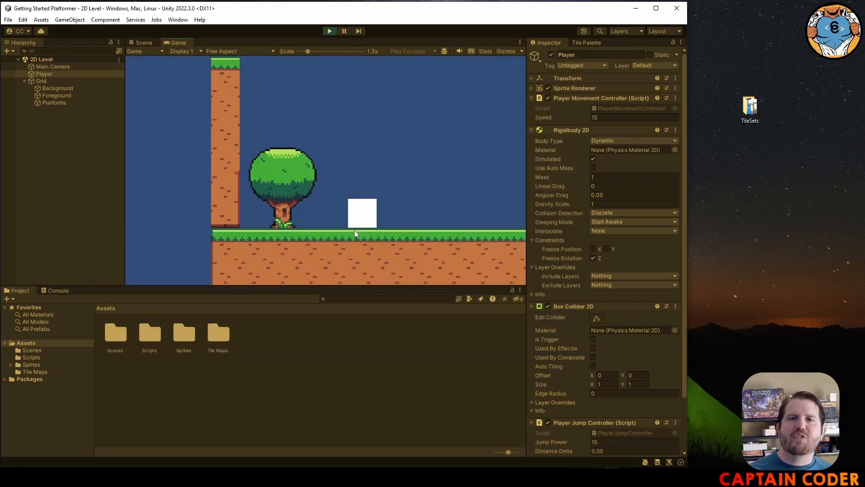
Step: Review the Platforms physics components again, then stop Play mode to edit the project
click(55, 102)
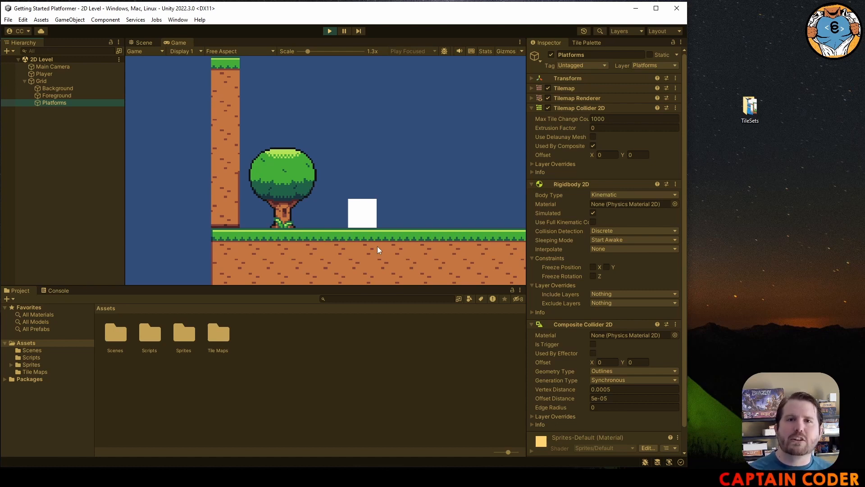
mouse_move(230, 245)
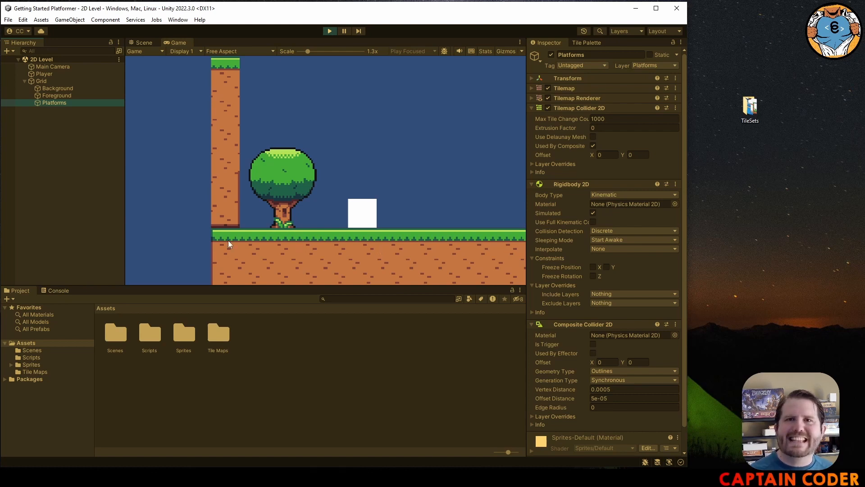
mouse_move(238, 81)
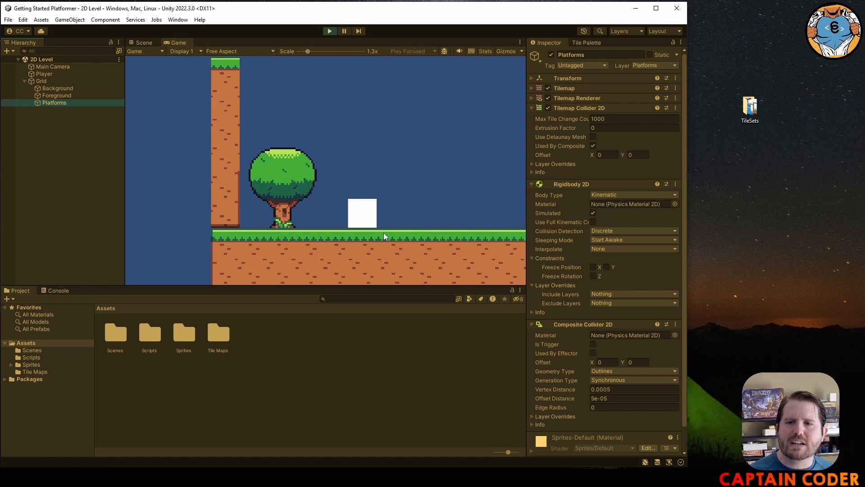
mouse_move(236, 241)
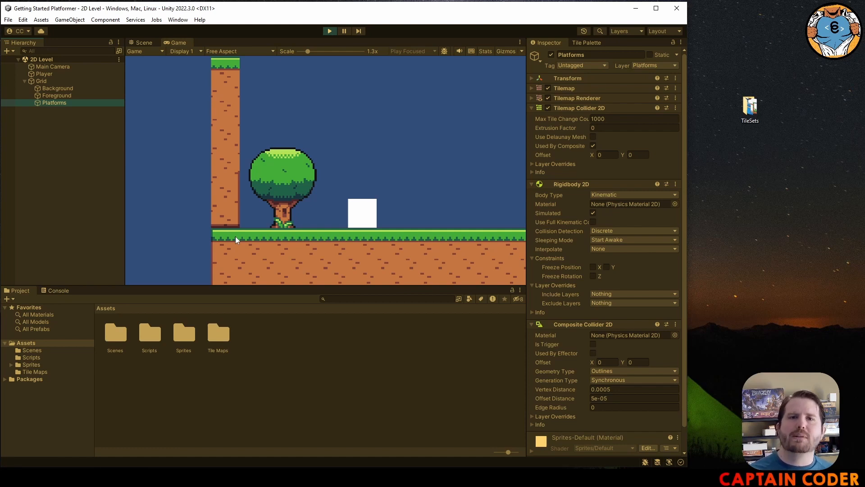
click(43, 74)
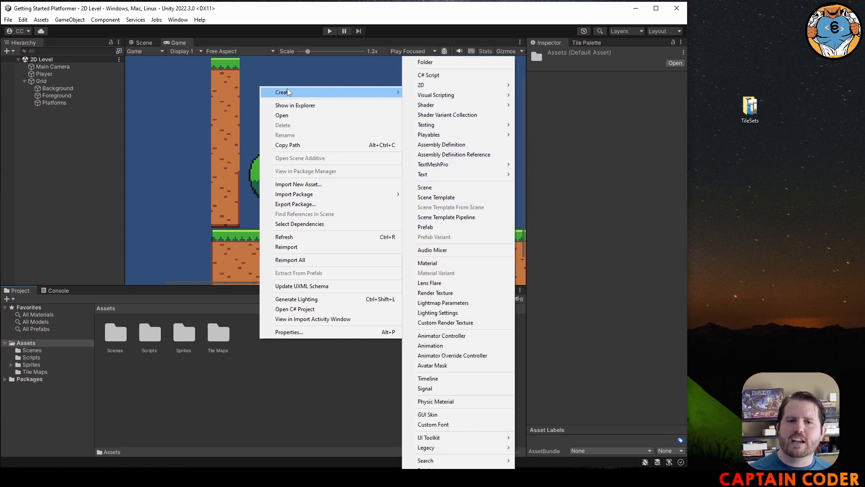
Step: Create a new folder in Assets named Physics Materials
click(426, 62)
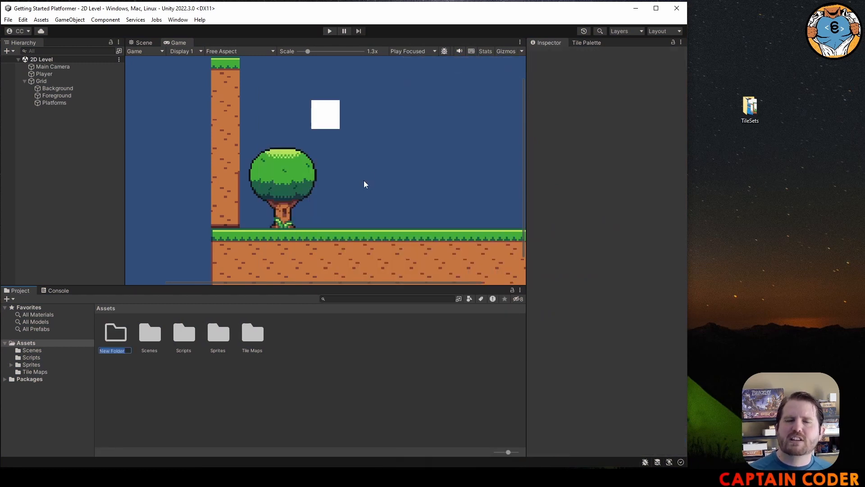
text(Physics Materials)
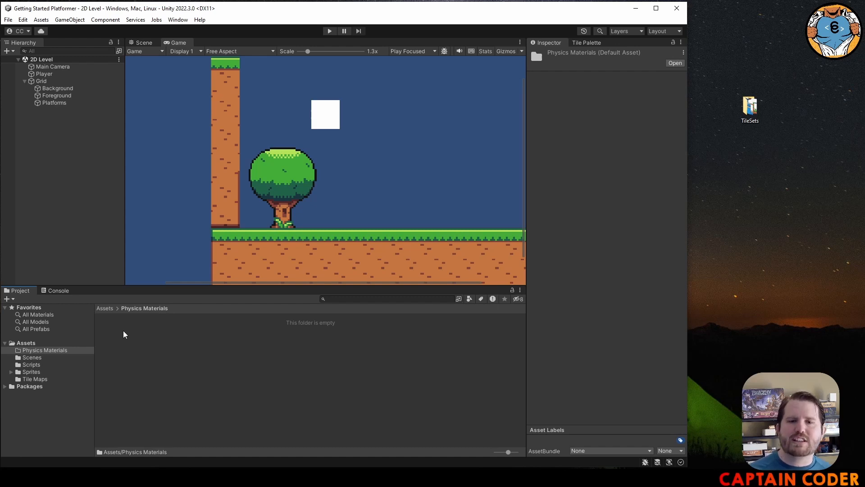
Step: Create a Physics Material 2D named Frictionless Material inside the Physics Materials folder
right_click(126, 335)
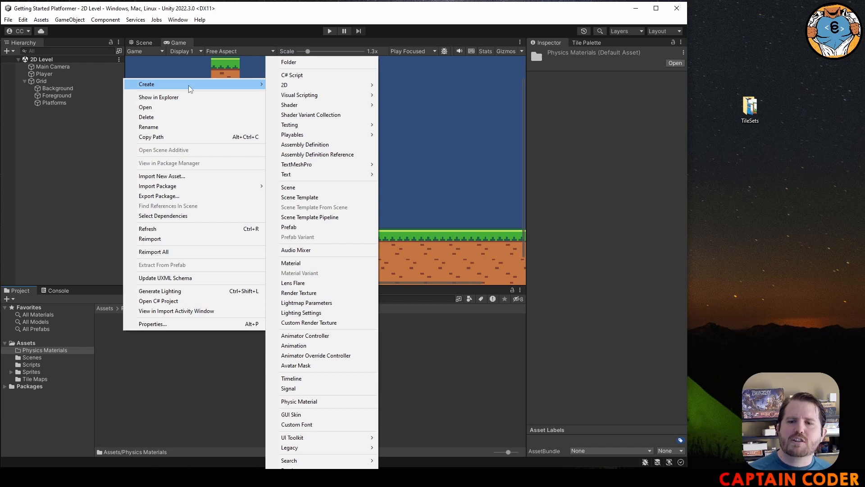
mouse_move(325, 404)
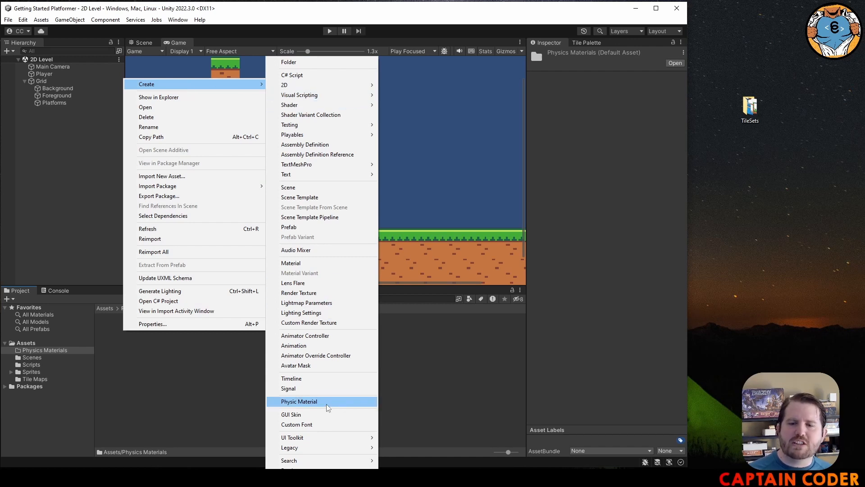
mouse_move(313, 406)
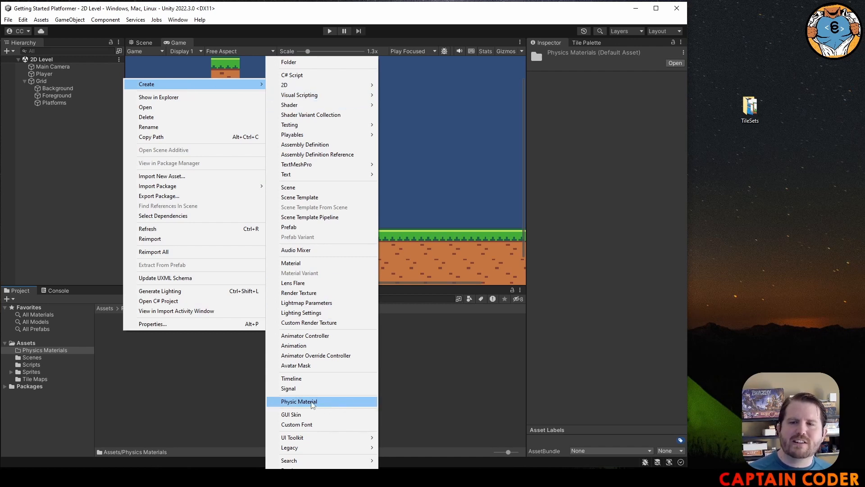
mouse_move(298, 84)
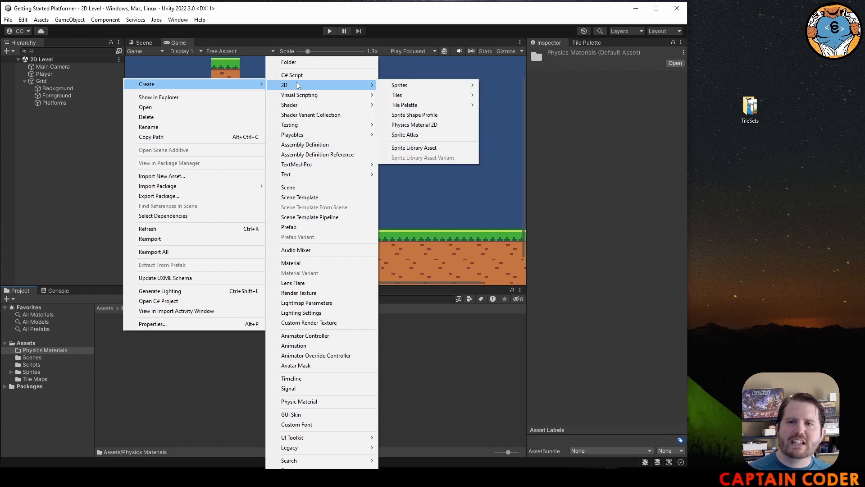
mouse_move(436, 130)
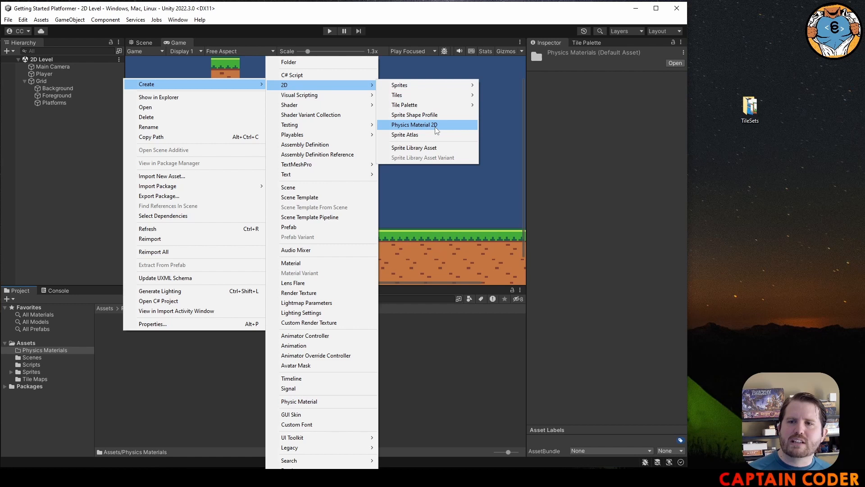
click(414, 124)
text(Frictionless Material)
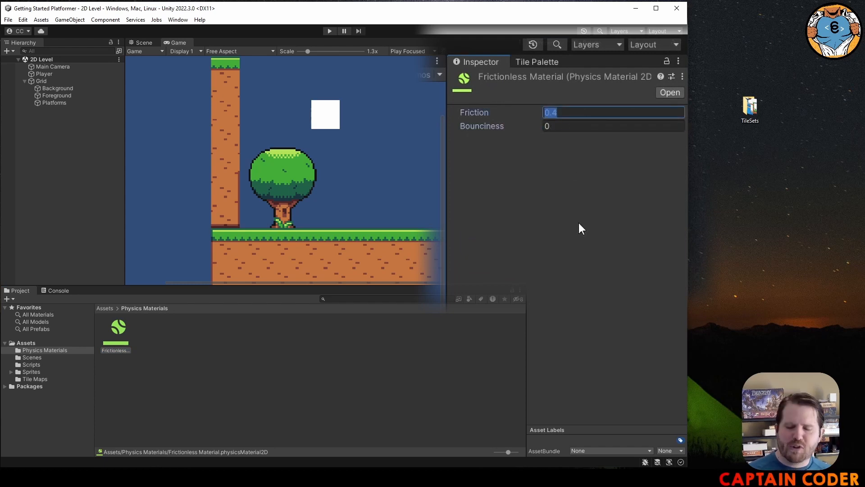
Step: Set Frictionless Material's friction to 0 and select Player to assign it to its Box Collider 2D
text(0)
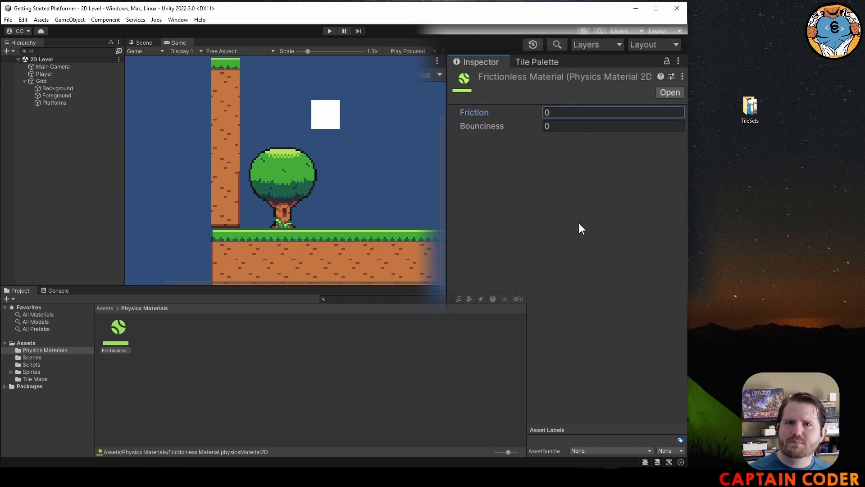
click(43, 74)
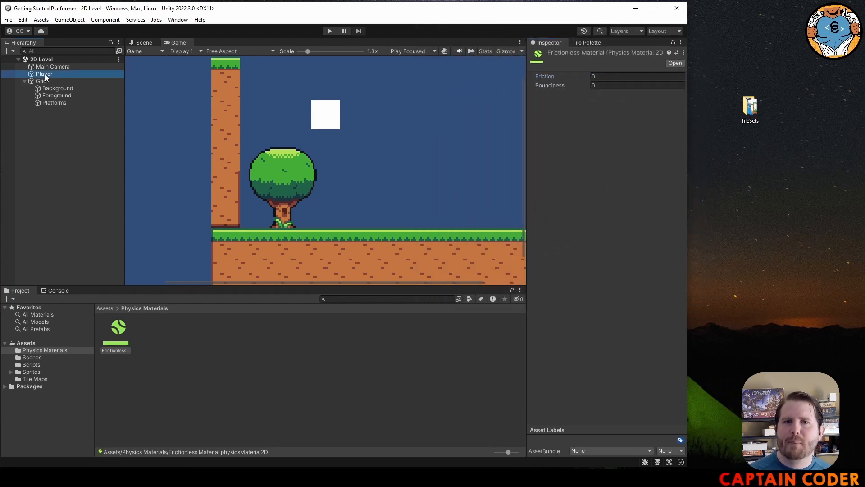
click(46, 74)
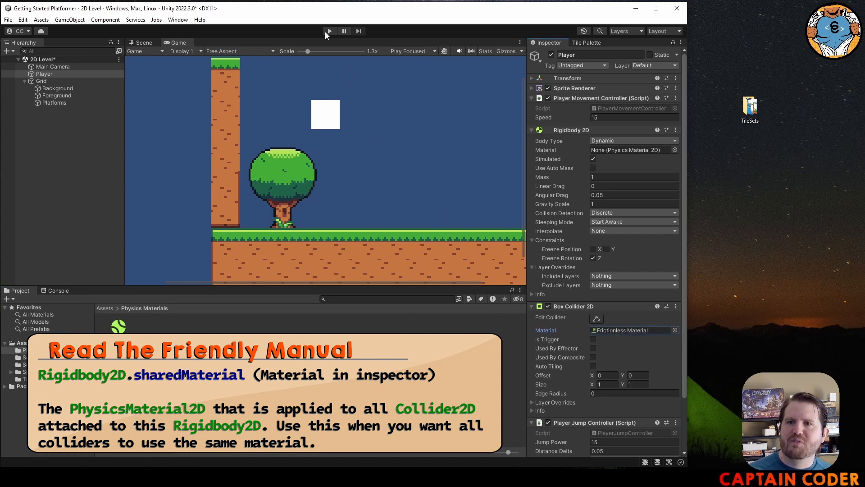
mouse_move(330, 31)
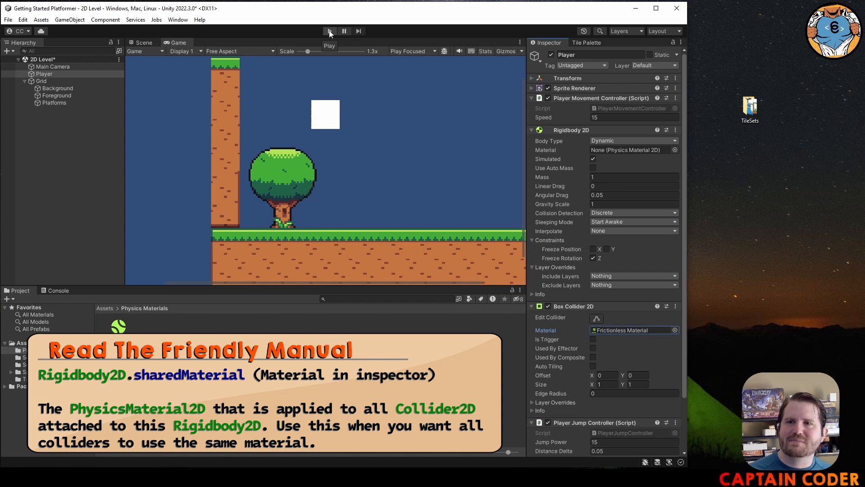